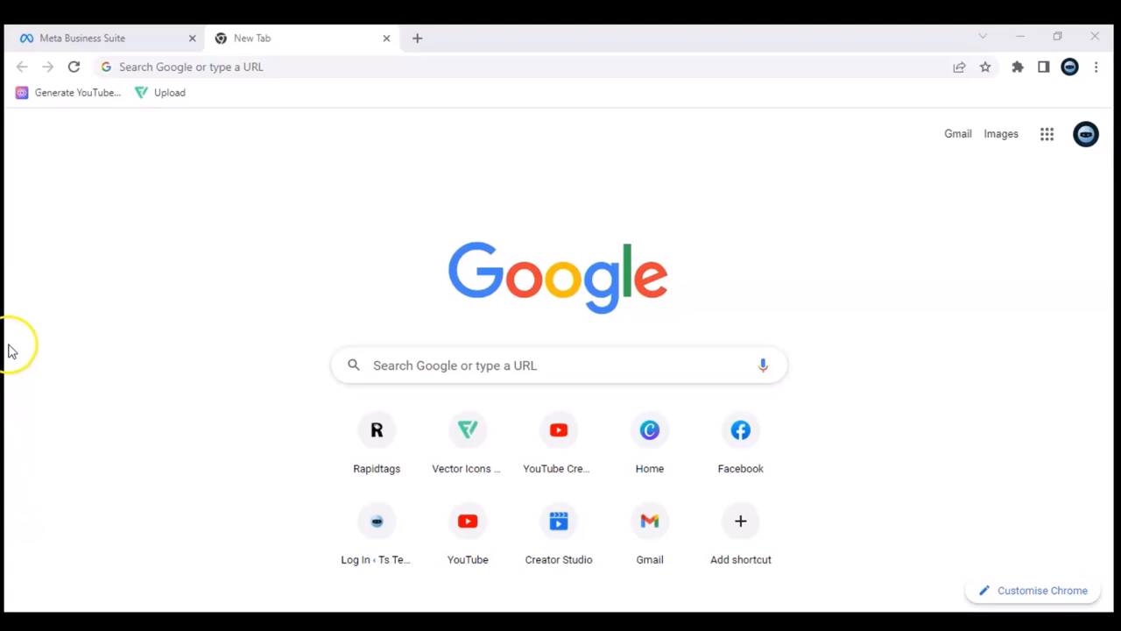
mouse_move(327, 69)
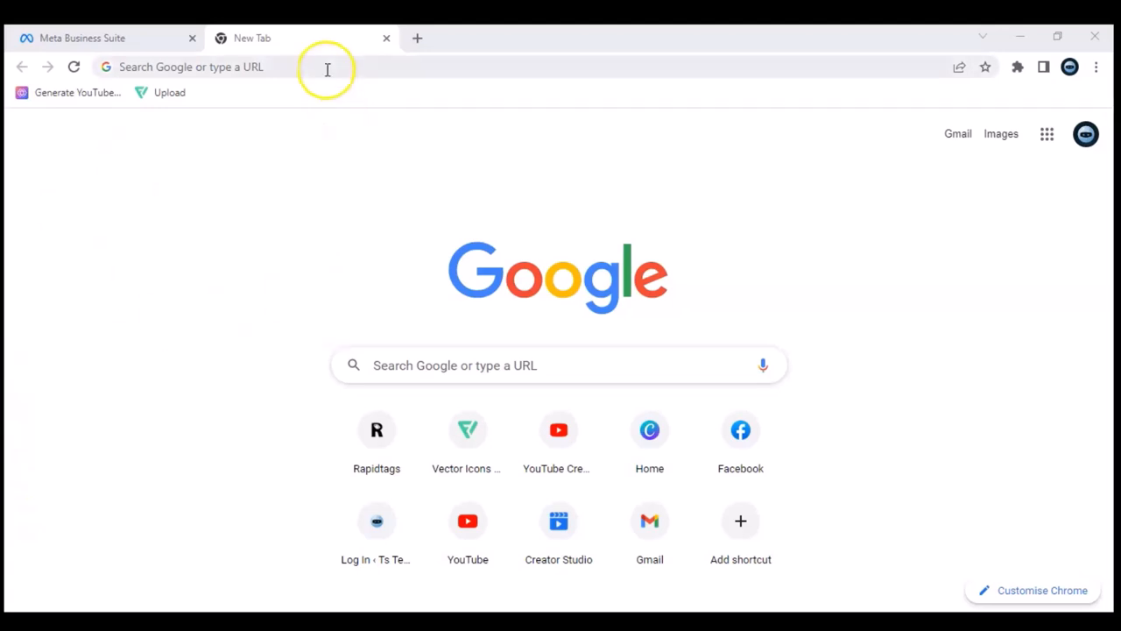
- Navigate to the Business Suite home for Ts Tech Talk and reveal the Help switching options
left_click(327, 66)
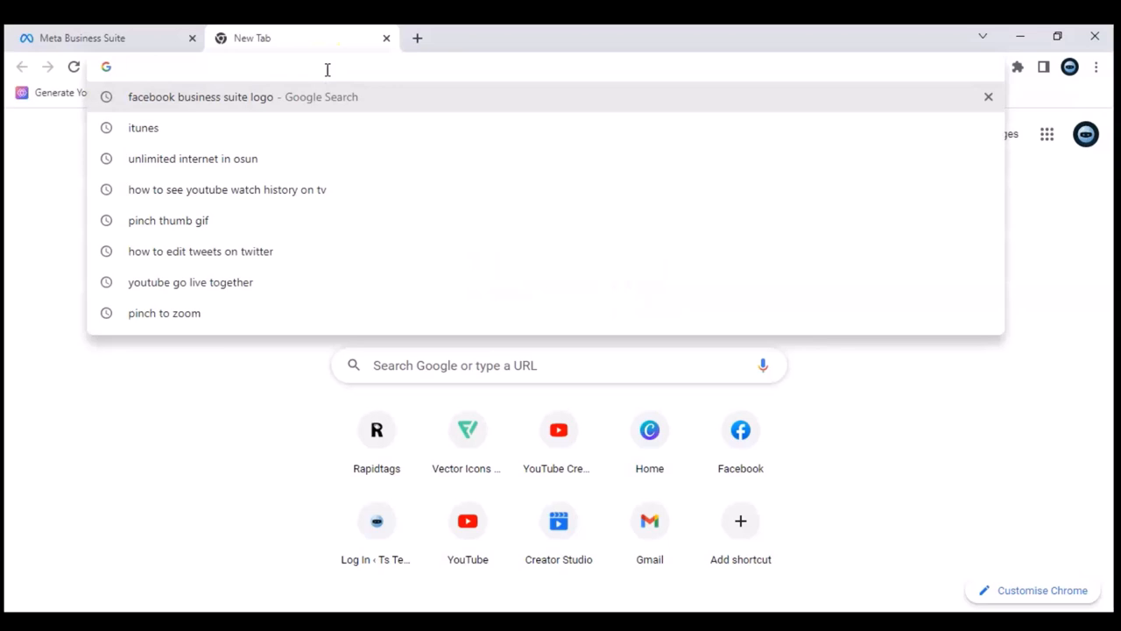
type("bu")
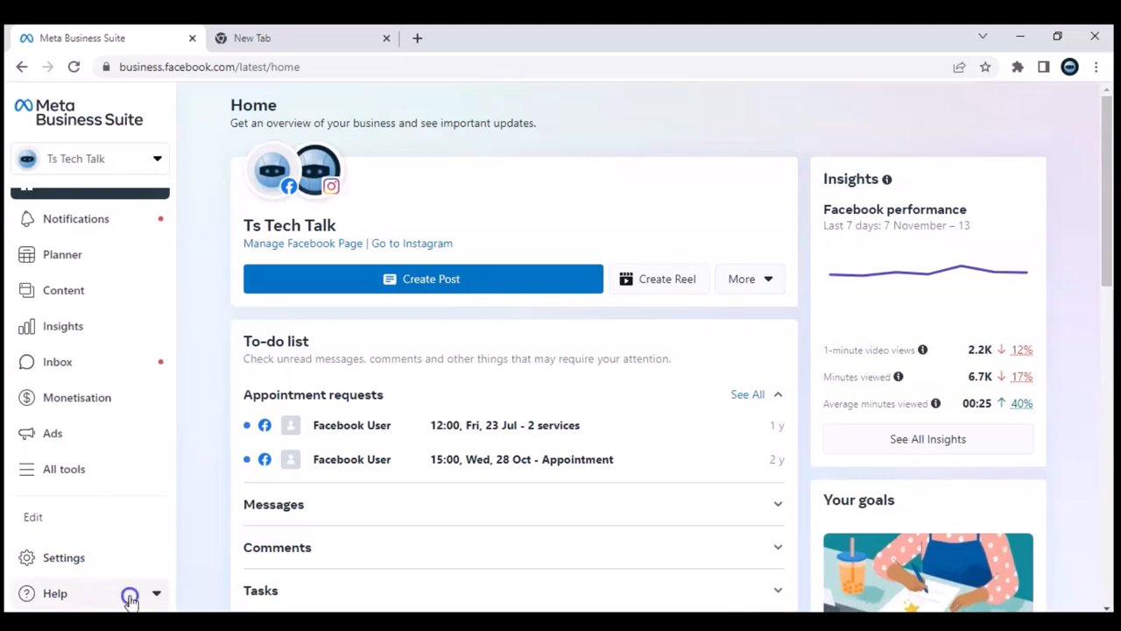
left_click(129, 600)
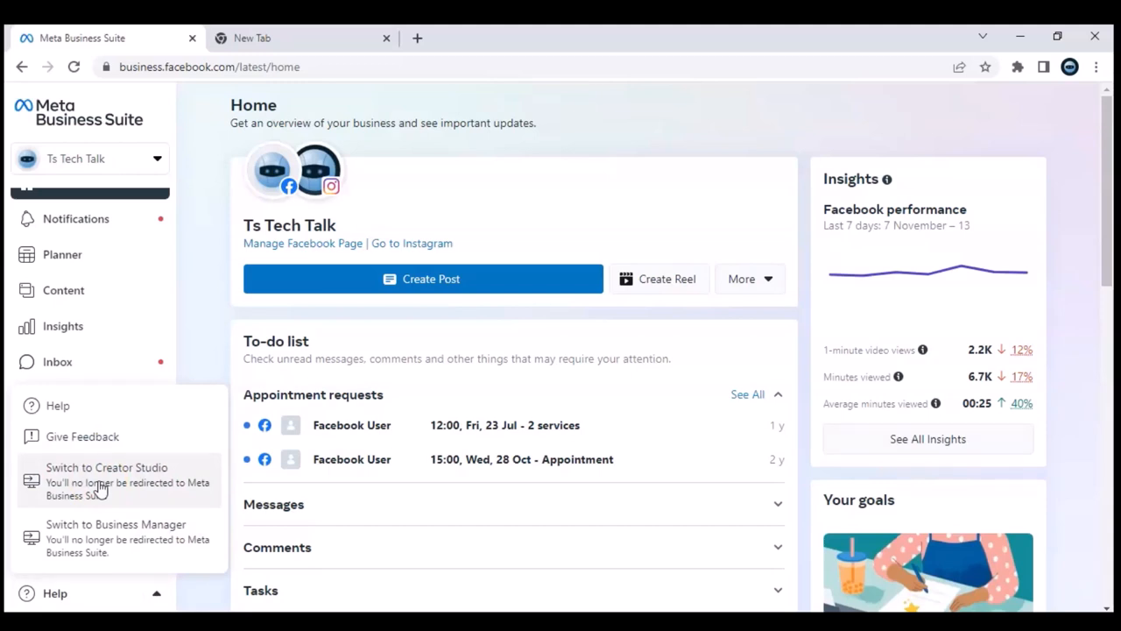
- Choose 'Switch to Creator Studio' and confirm with Switch Back
left_click(106, 480)
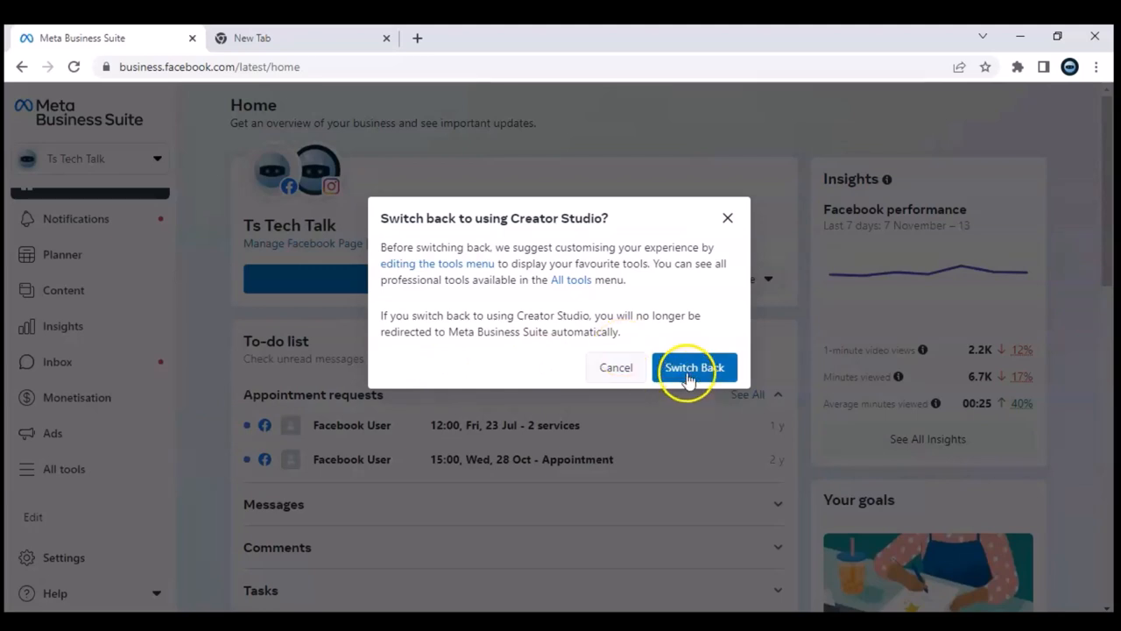
mouse_move(478, 267)
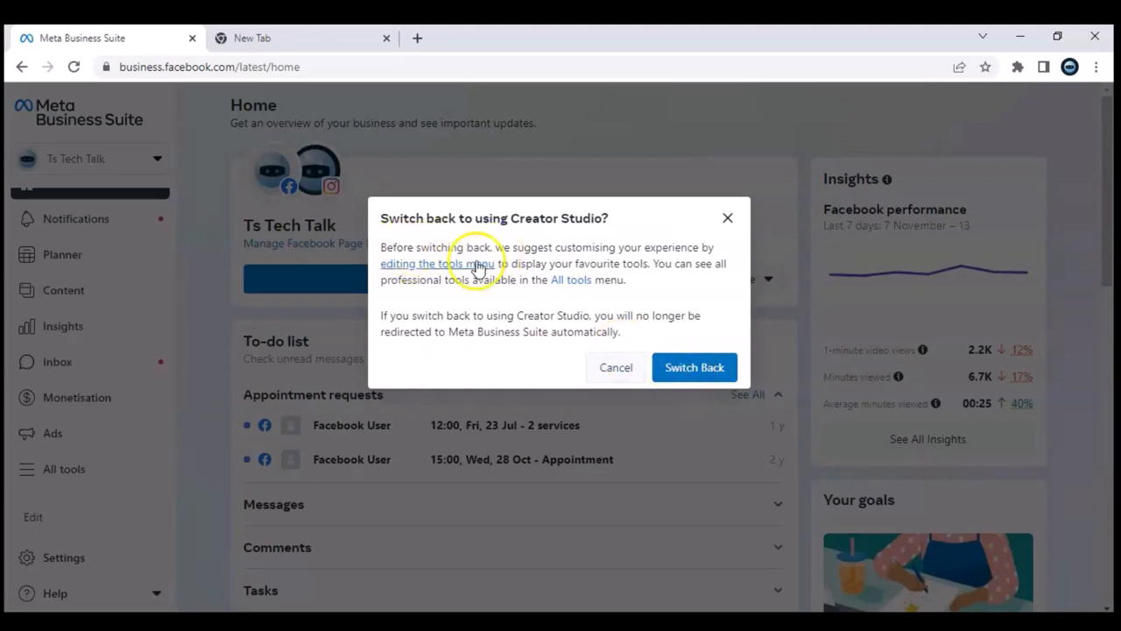
mouse_move(541, 247)
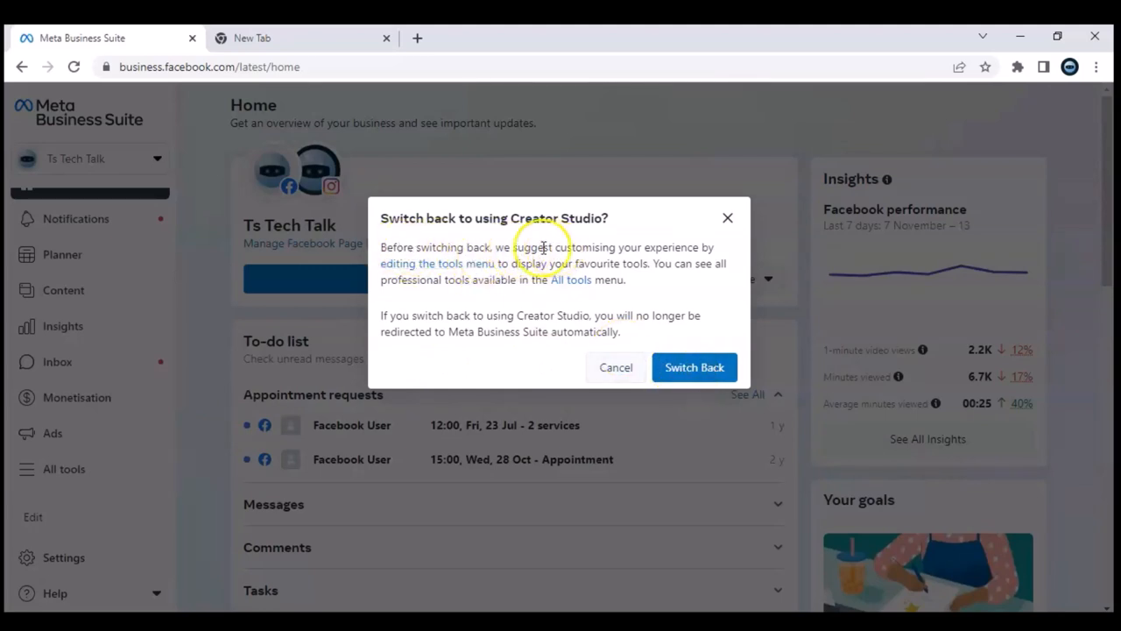
mouse_move(657, 254)
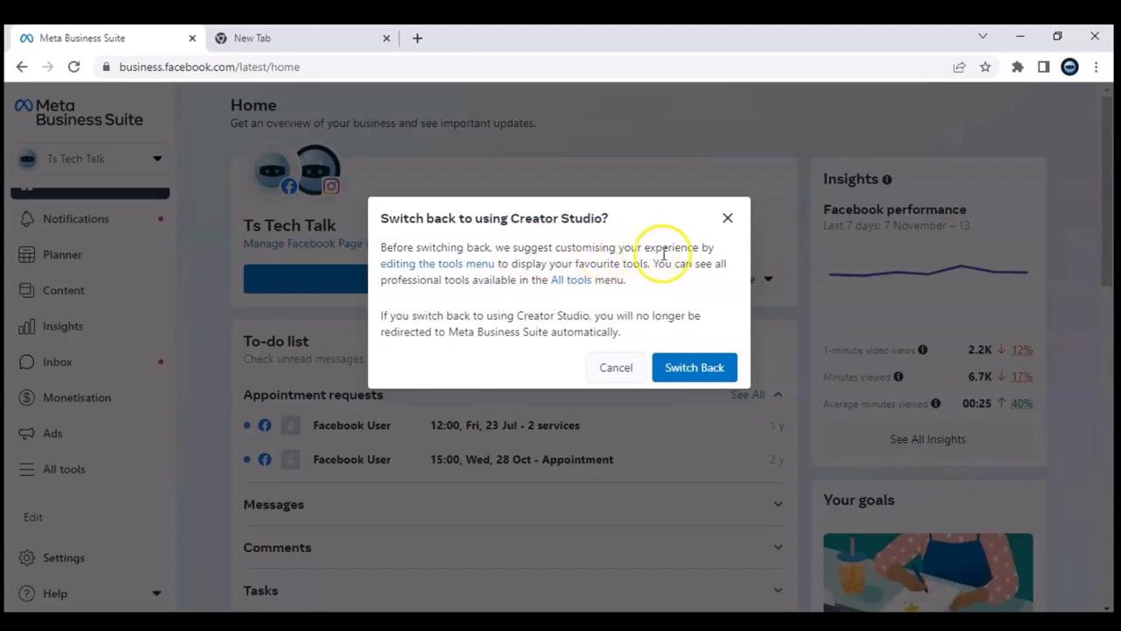
mouse_move(533, 276)
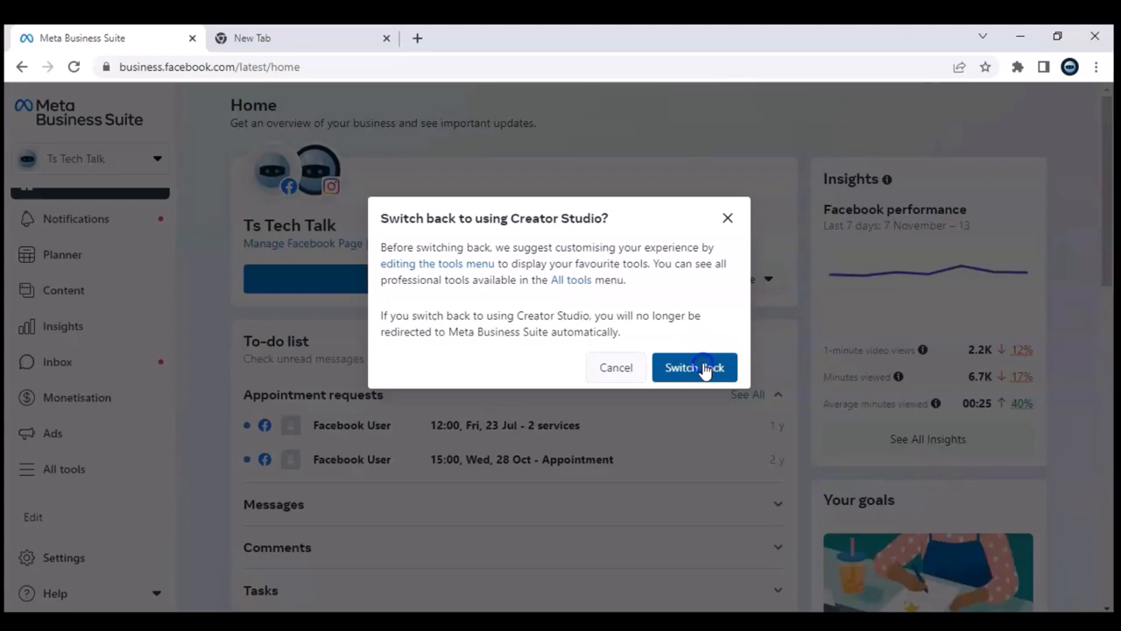
left_click(695, 367)
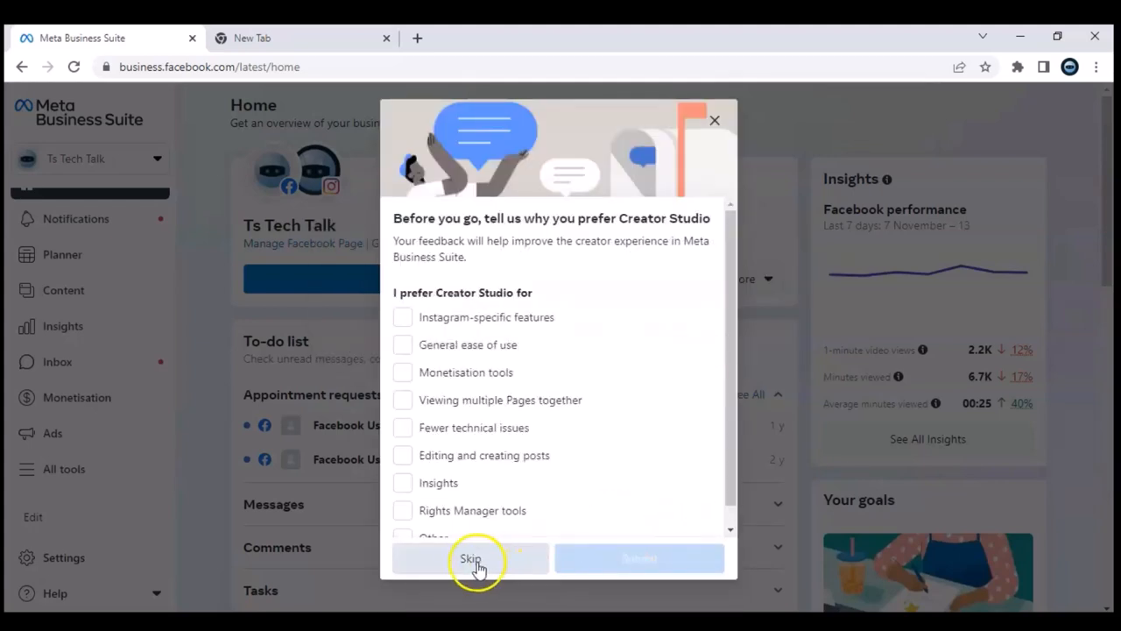
- Skip the 'Before you go' survey so Creator Studio begins loading
left_click(471, 558)
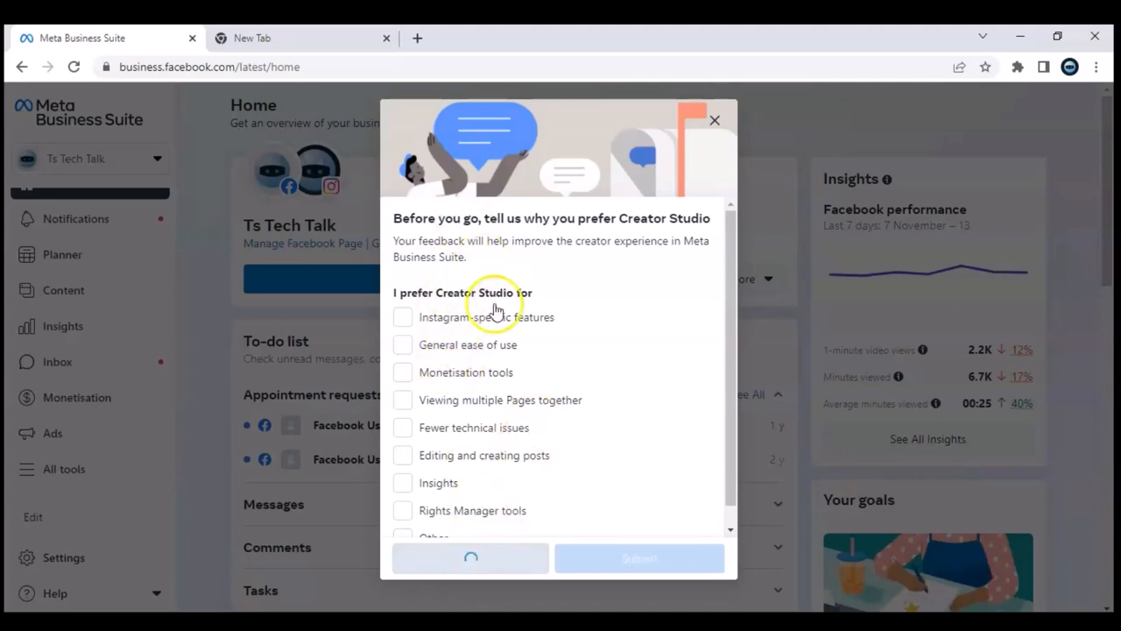
left_click(715, 120)
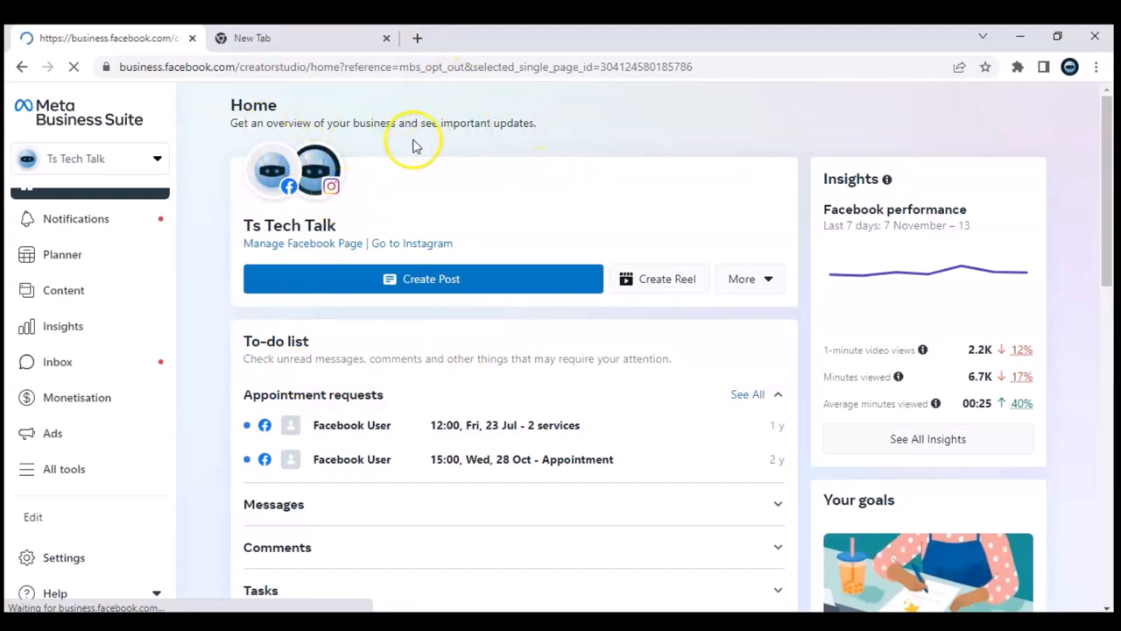
mouse_move(417, 38)
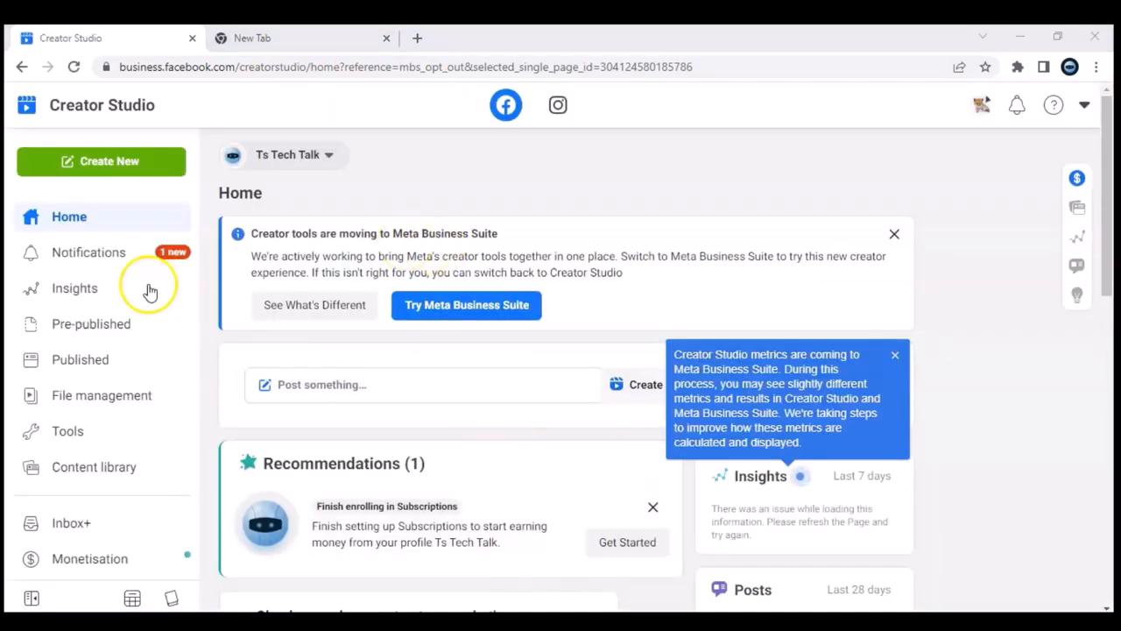
mouse_move(253, 83)
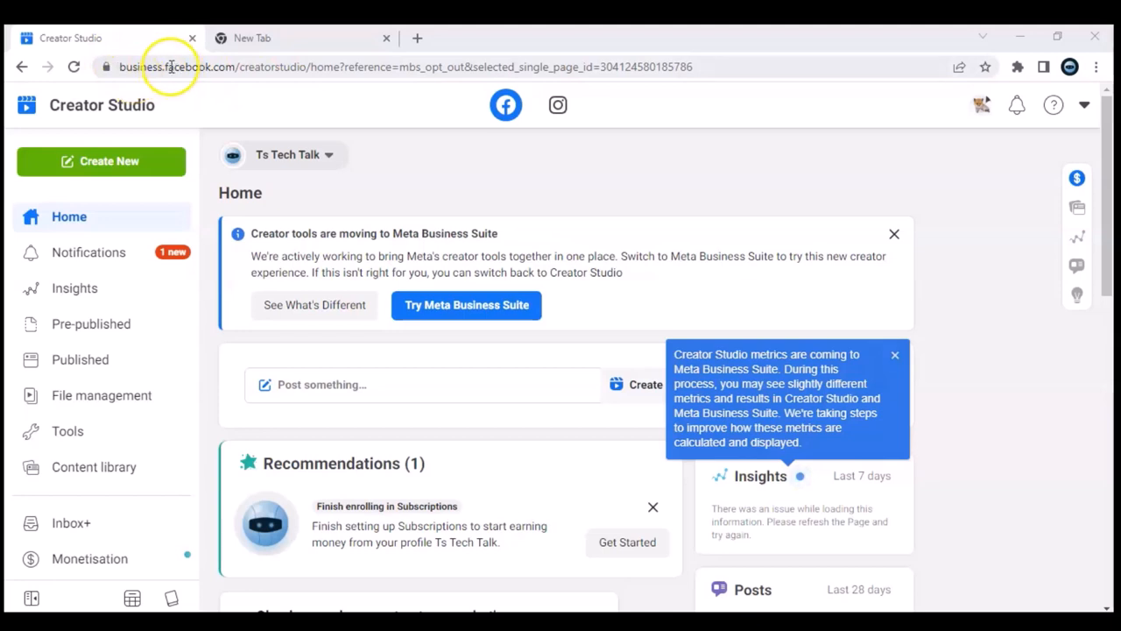
mouse_move(277, 90)
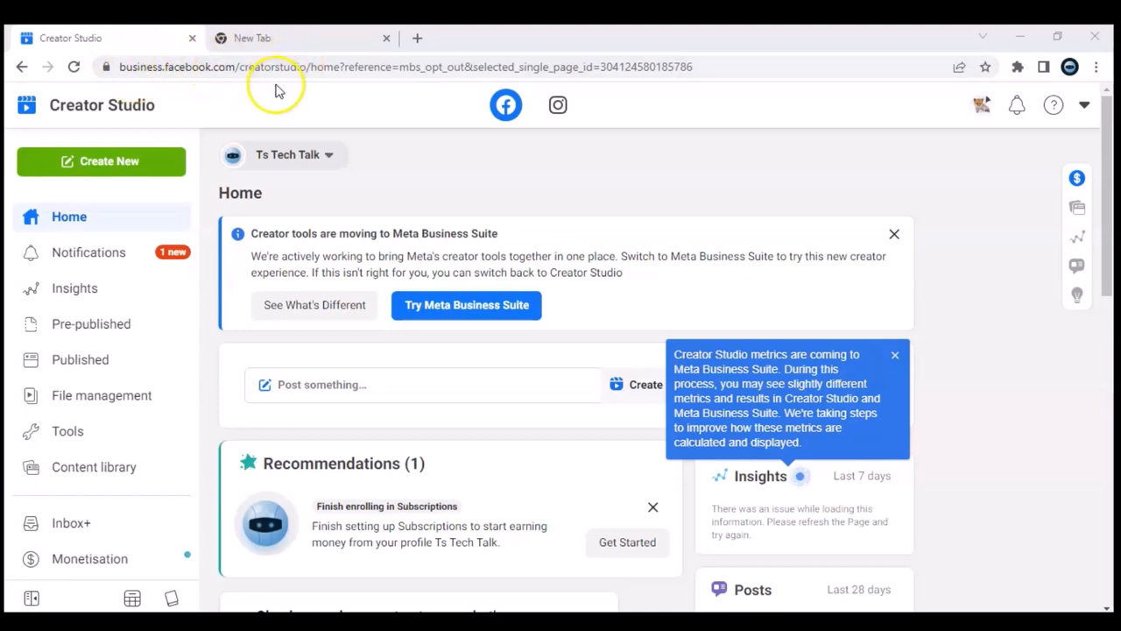
mouse_move(143, 92)
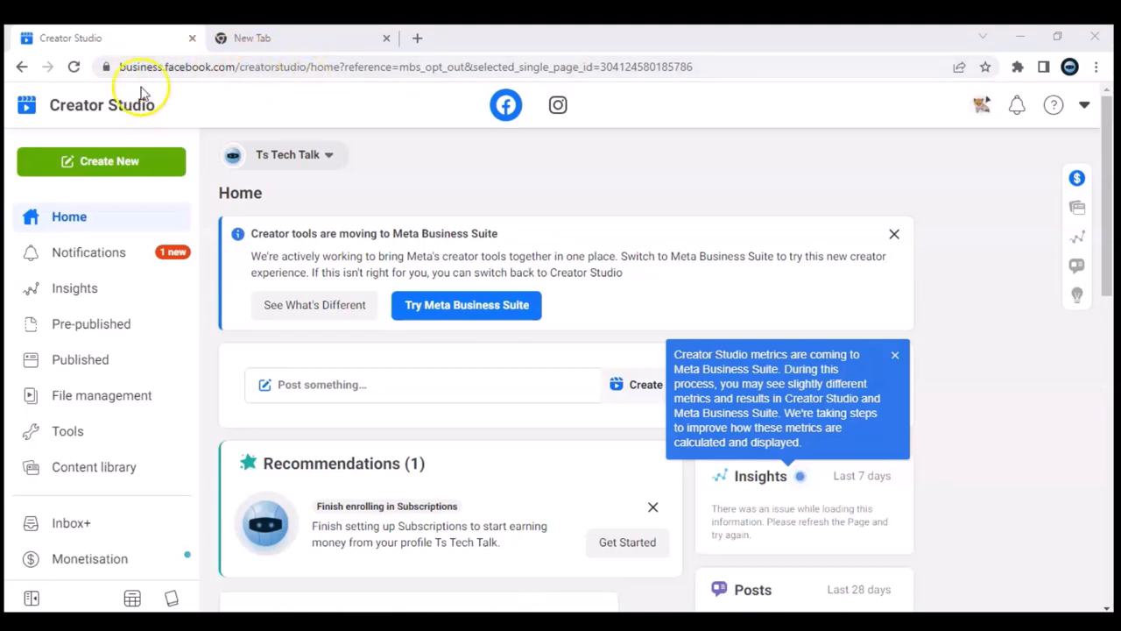
scroll("down", 3)
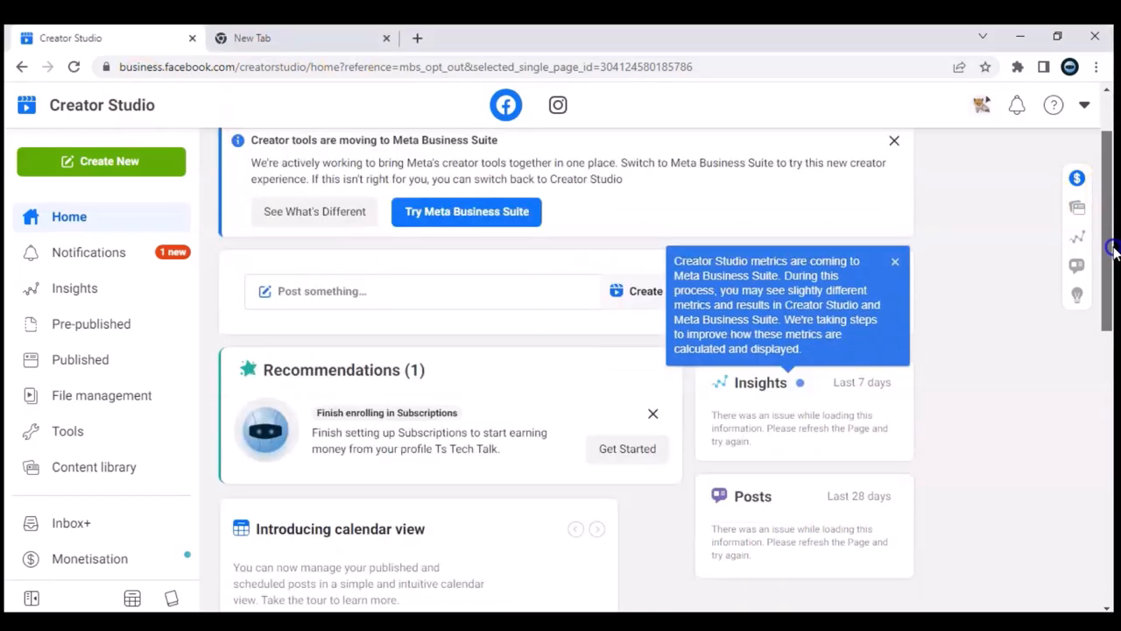
scroll("down", 3)
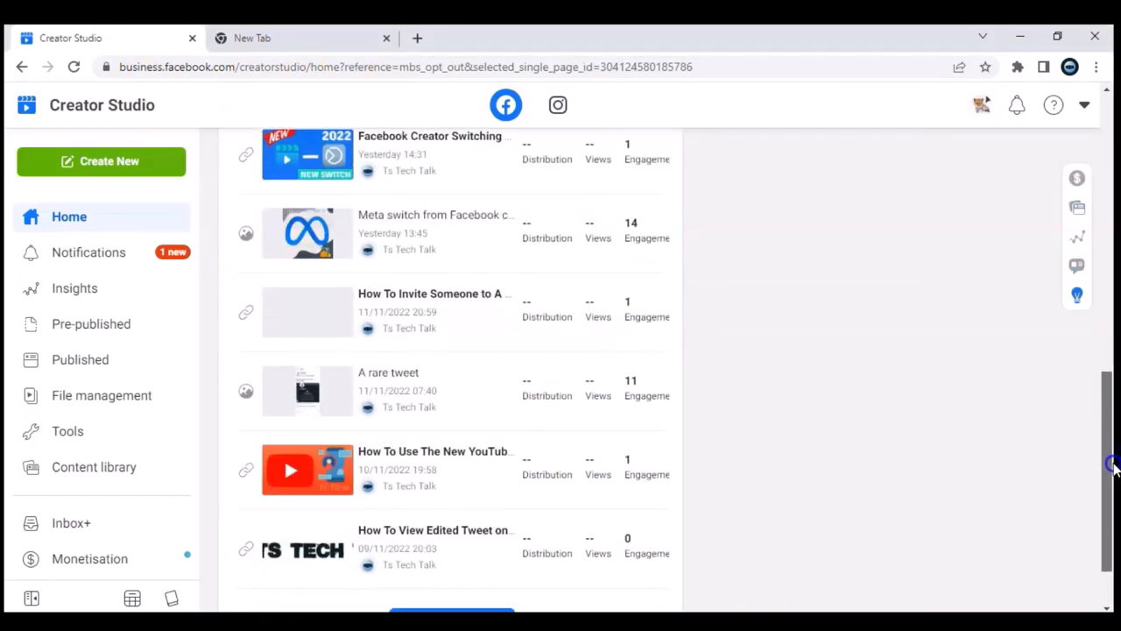
scroll("down", 3)
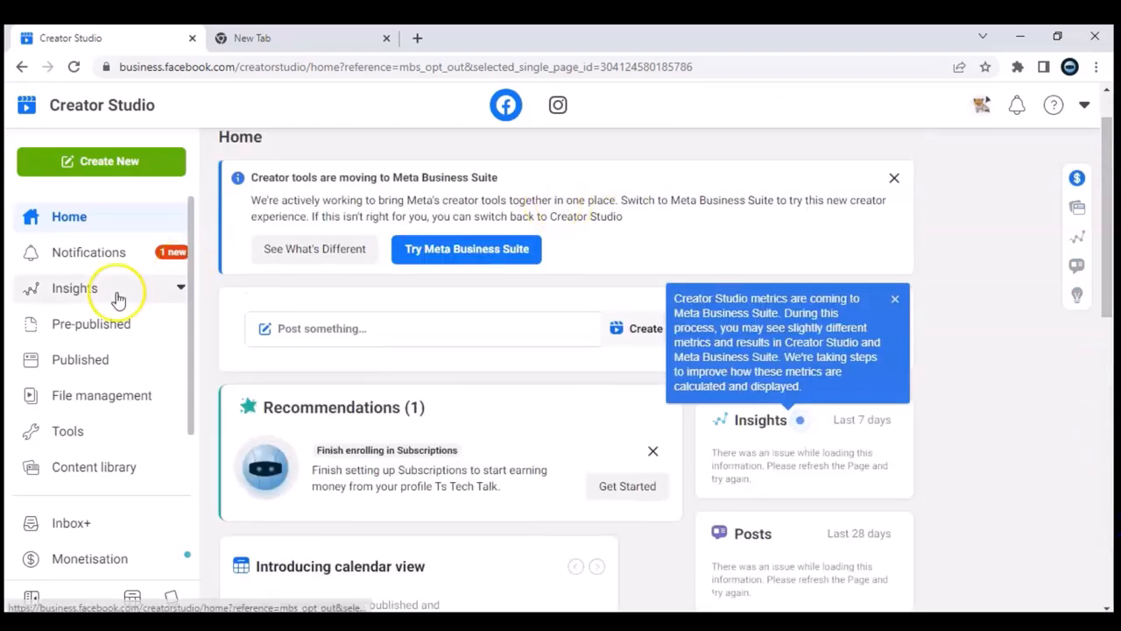
scroll("down", 3)
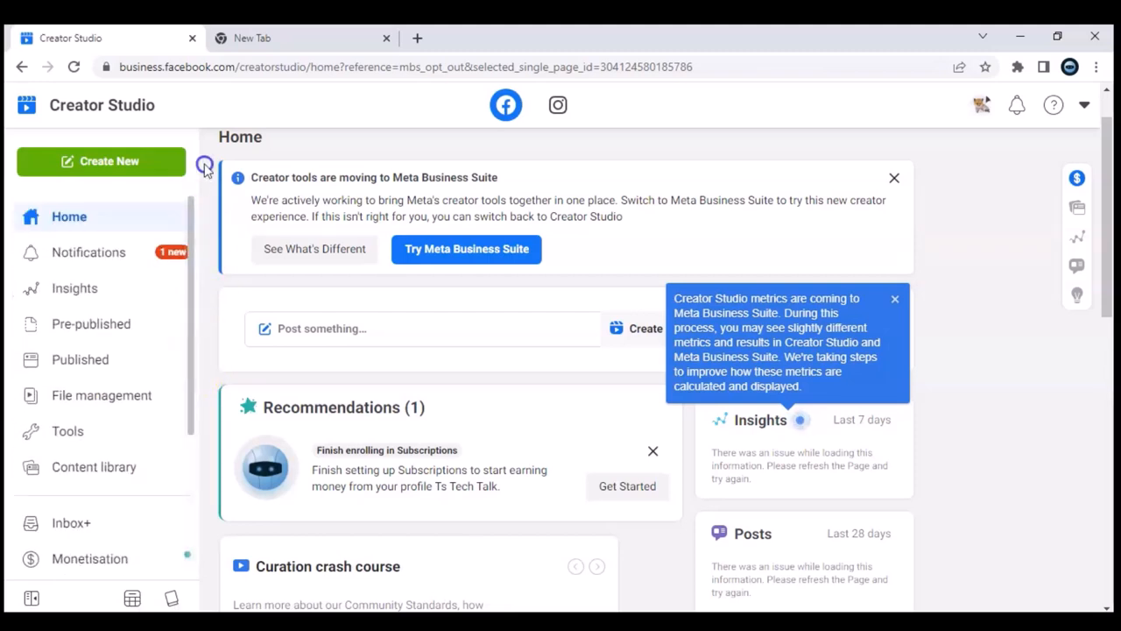
mouse_move(69, 225)
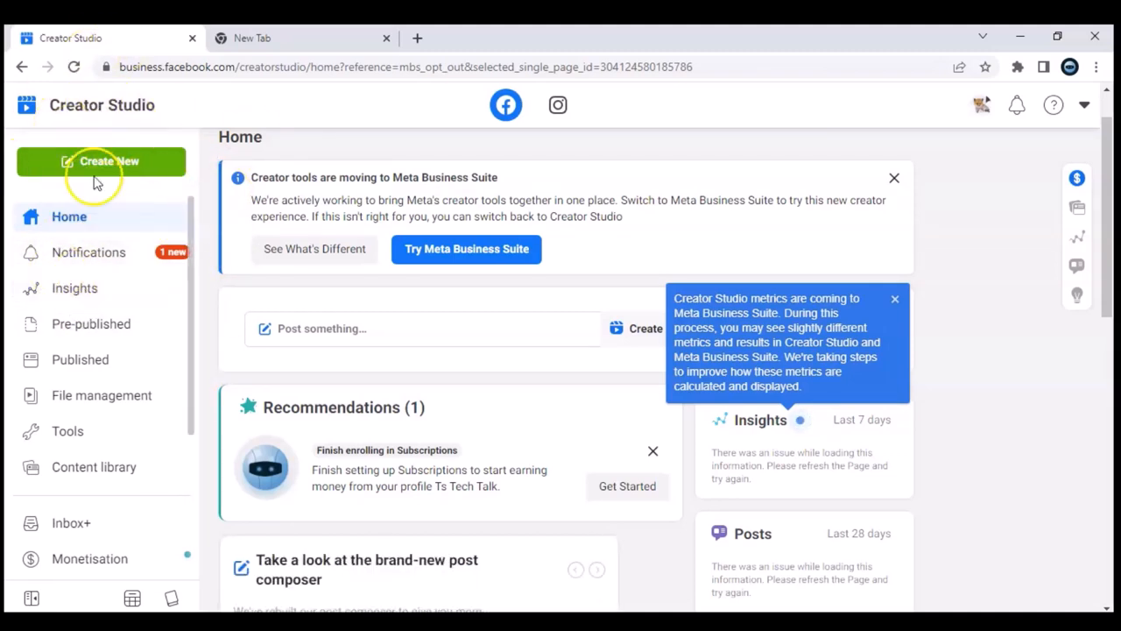
mouse_move(179, 238)
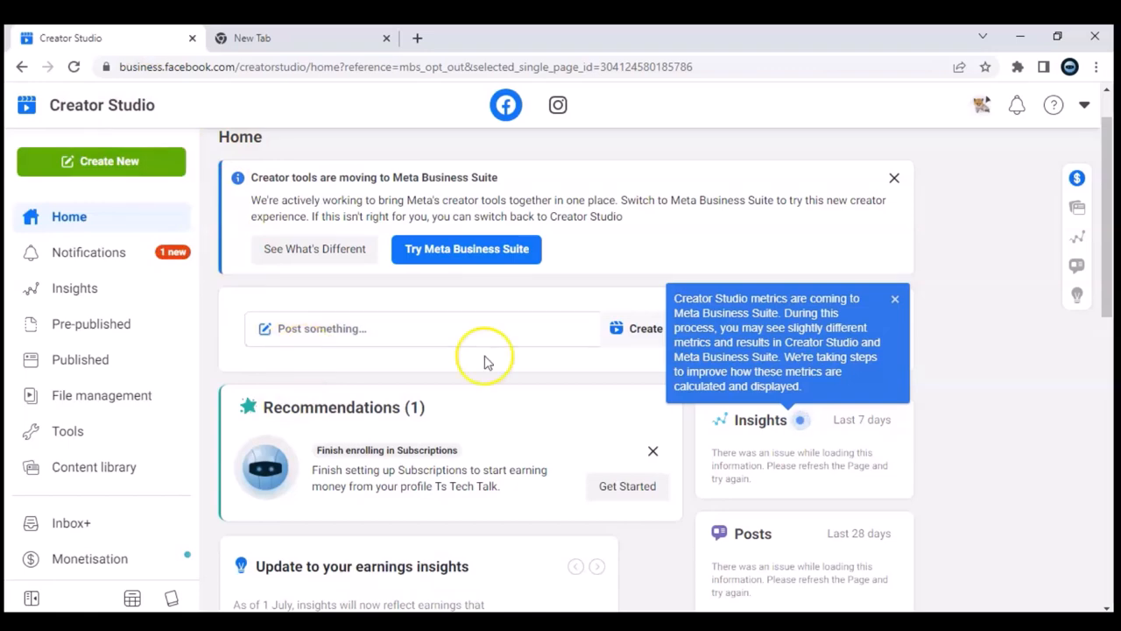
scroll("down", 3)
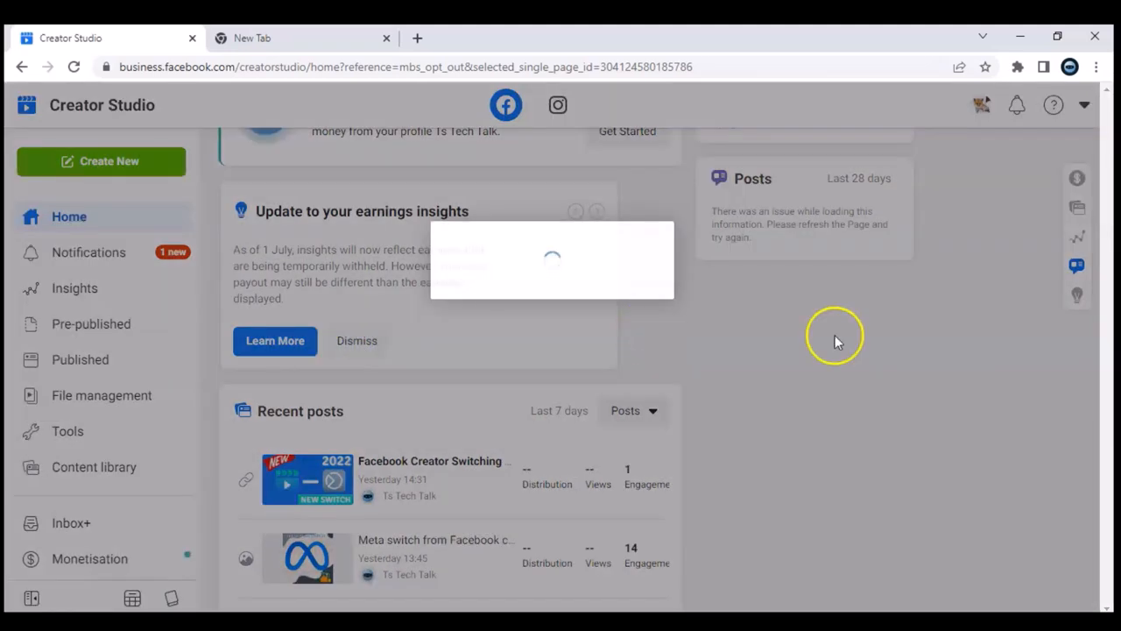
left_click(357, 341)
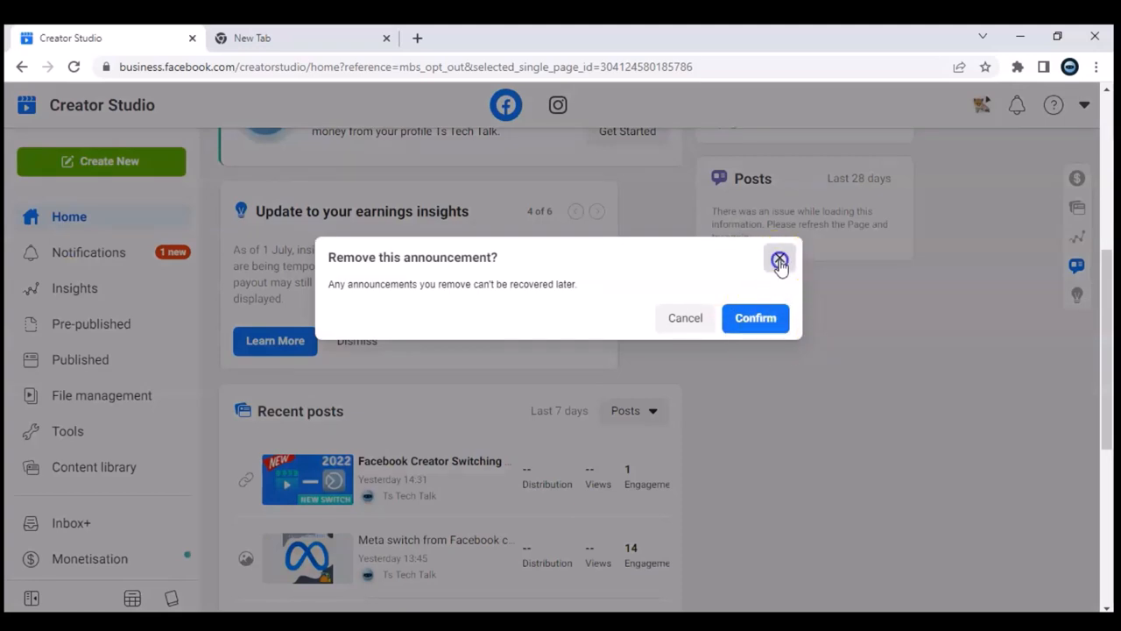
left_click(780, 261)
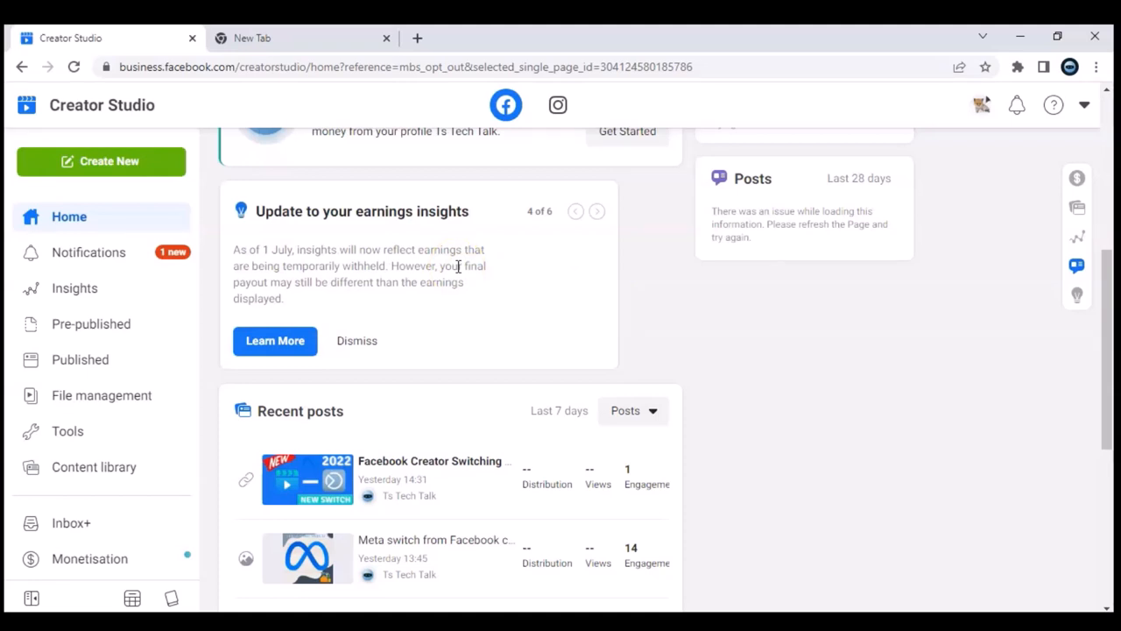
mouse_move(460, 311)
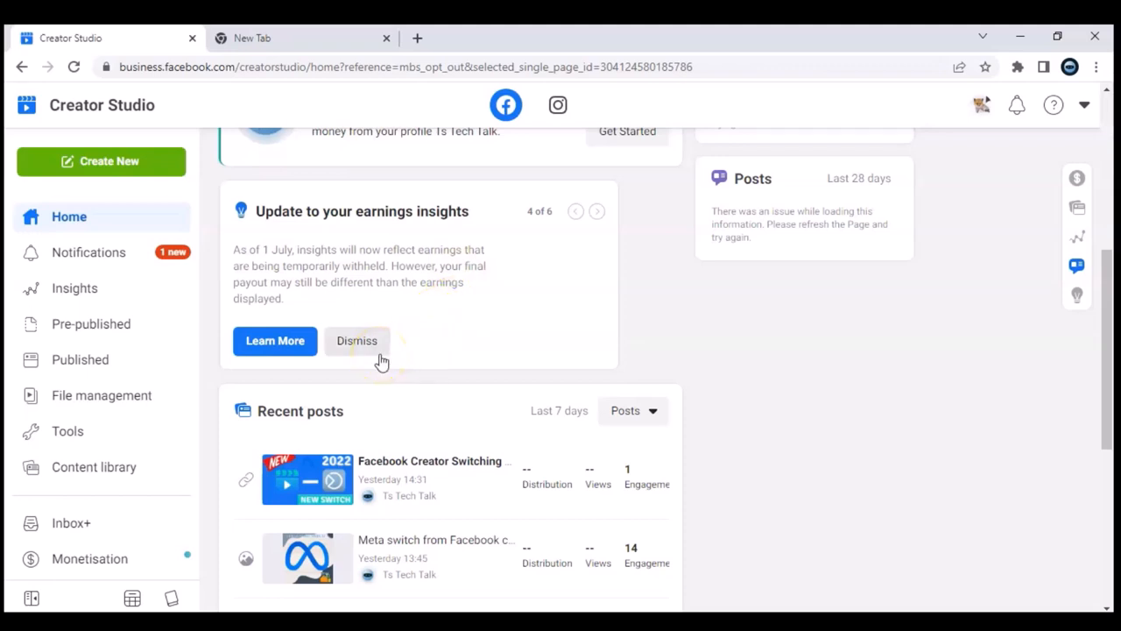
mouse_move(380, 349)
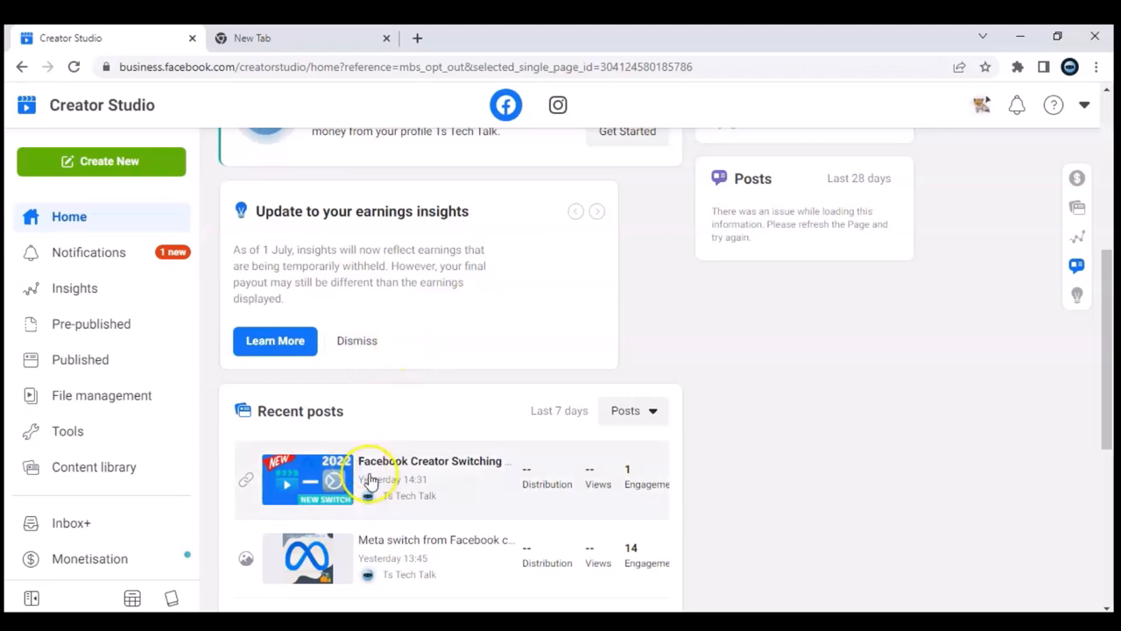
mouse_move(474, 510)
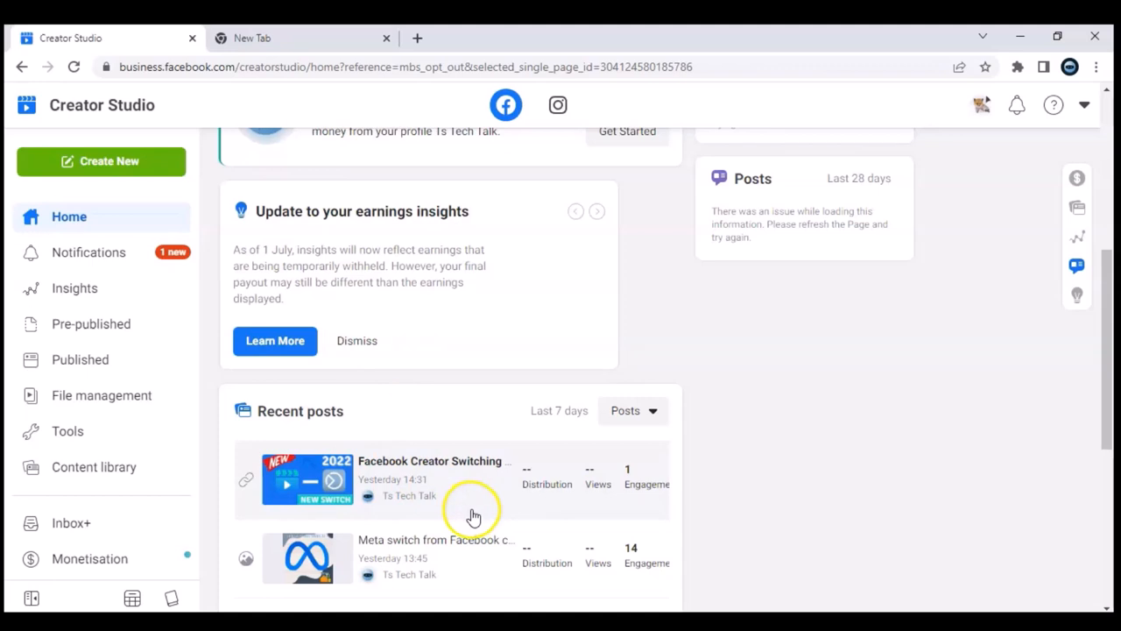
mouse_move(475, 519)
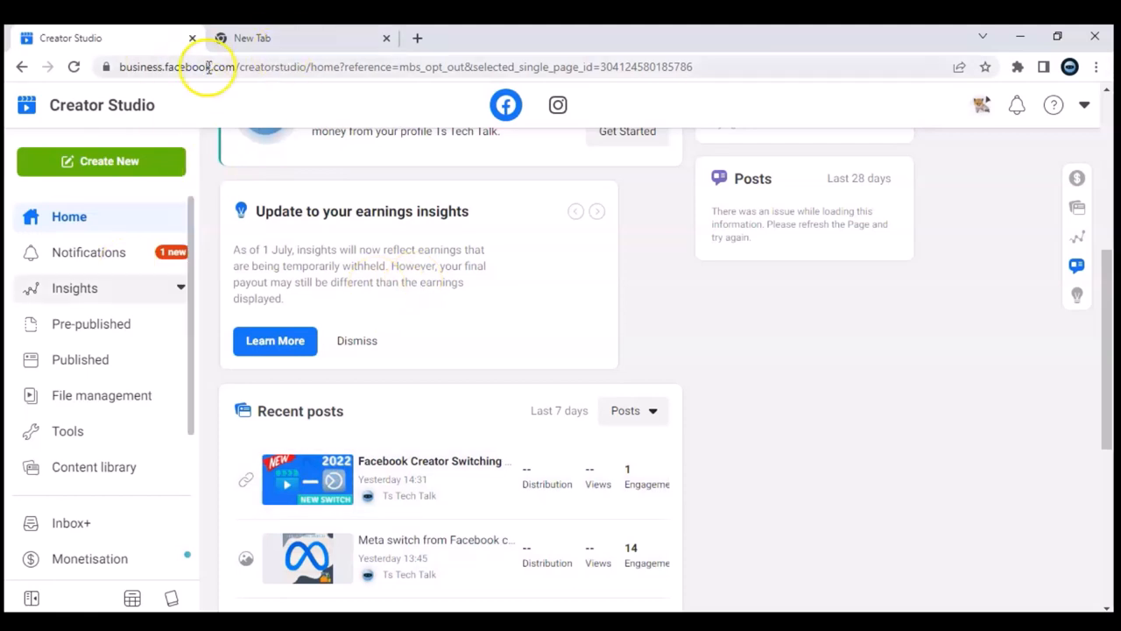
mouse_move(221, 157)
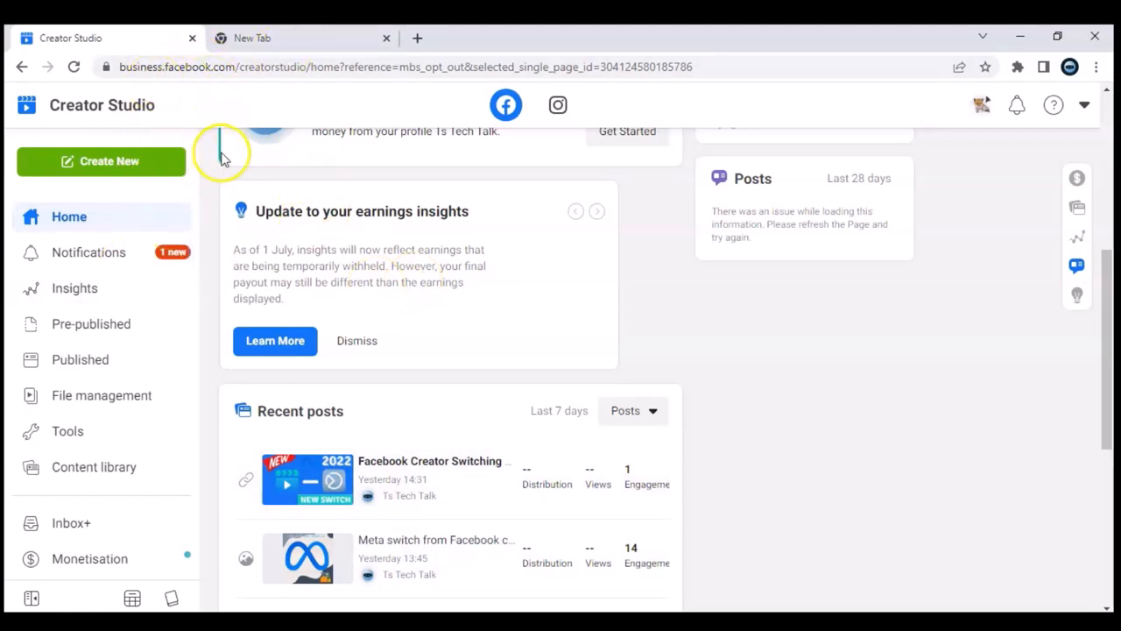